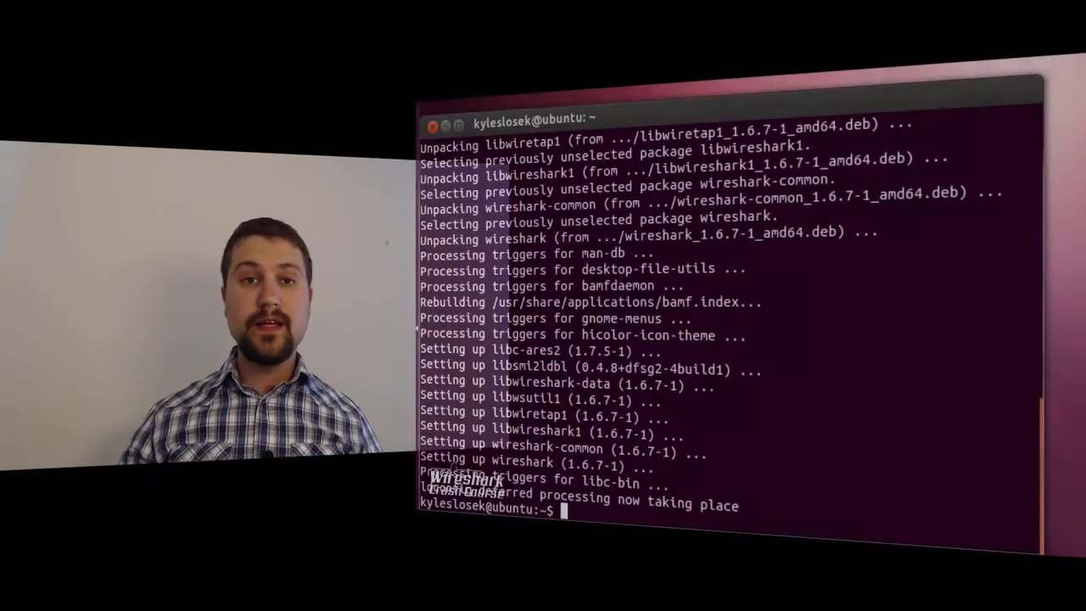
# - Install the wireshark package via apt-get and bring up the capture interfaces list
pyautogui.write('wire')
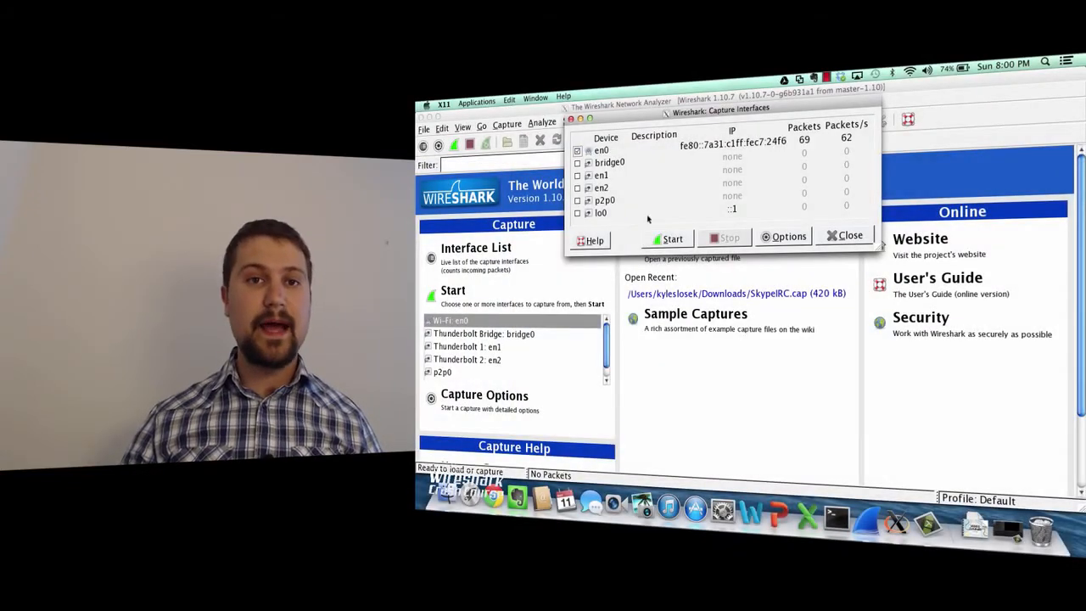
pyautogui.click(672, 238)
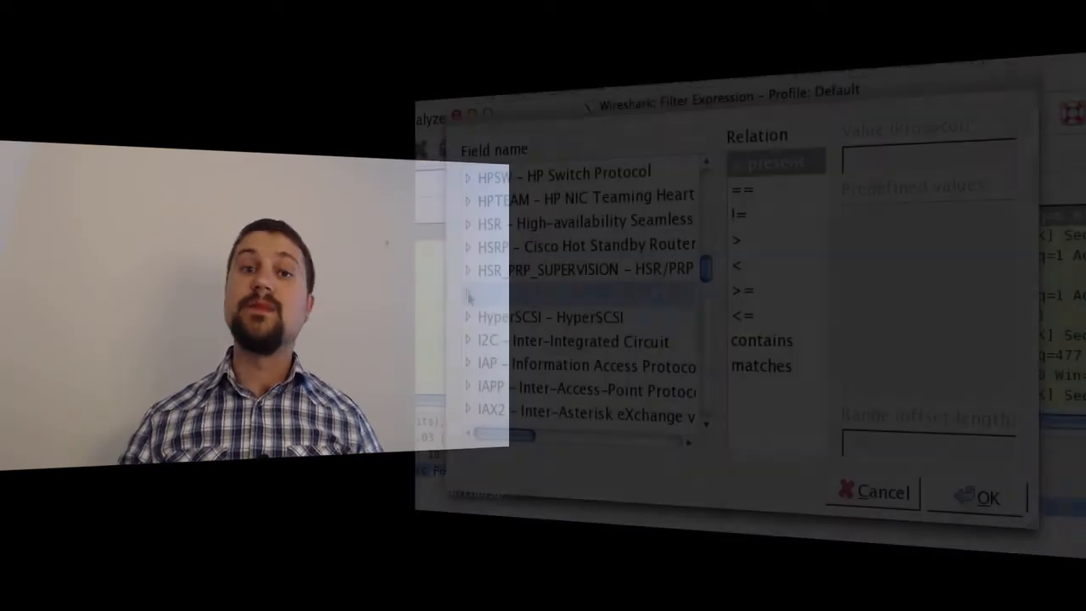
# - Expand HTTP – Hypertext Transfer Protocol in the Field name list to reveal its http.* fields
pyautogui.click(467, 292)
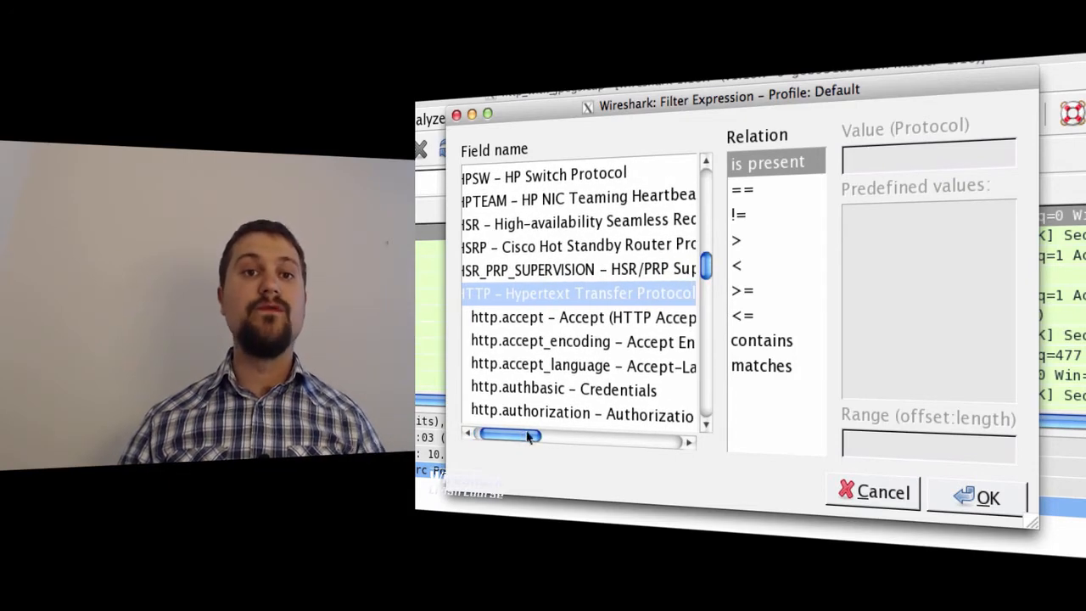
pyautogui.scroll(-3)
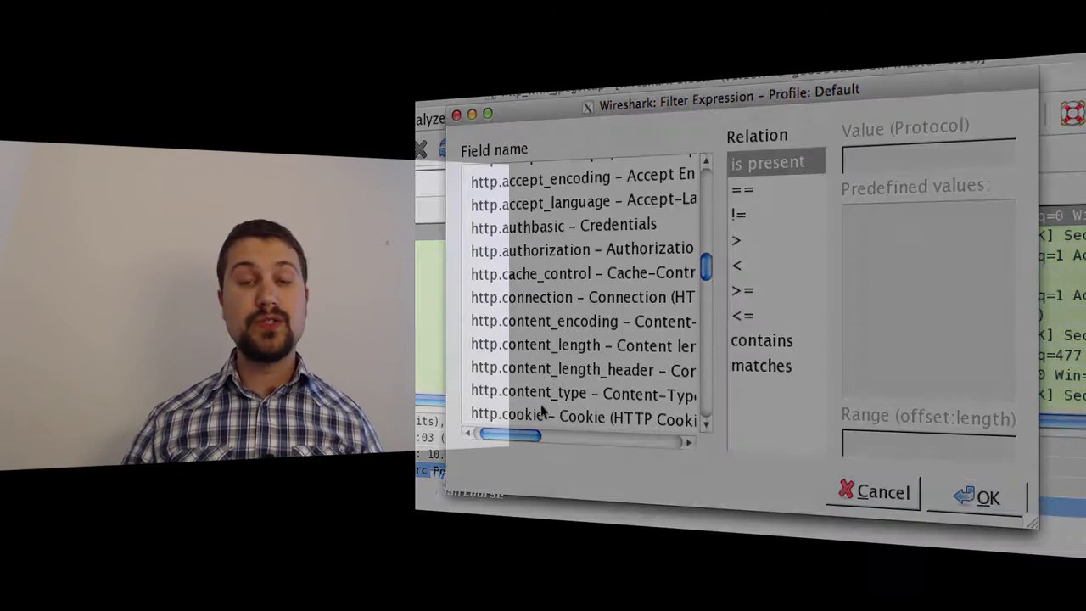